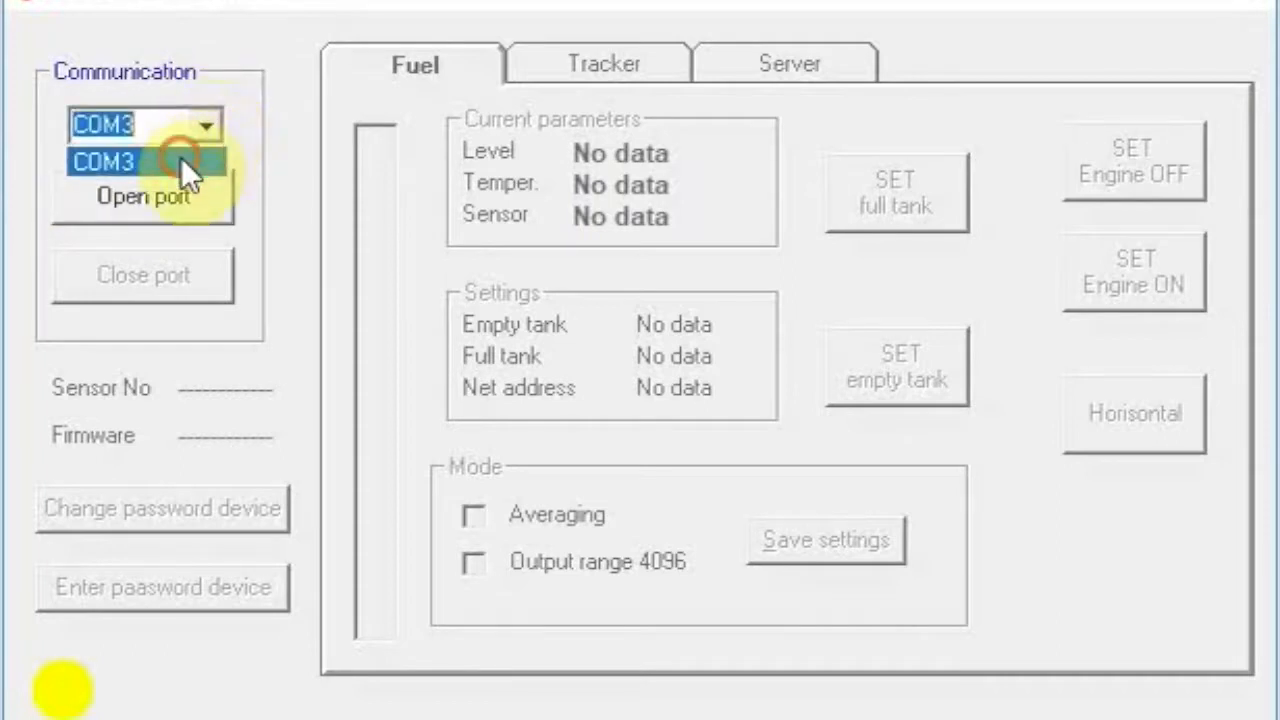
Step: Connect to the sensor on COM3, read its data, and view the Tracker and Server settings
click(100, 160)
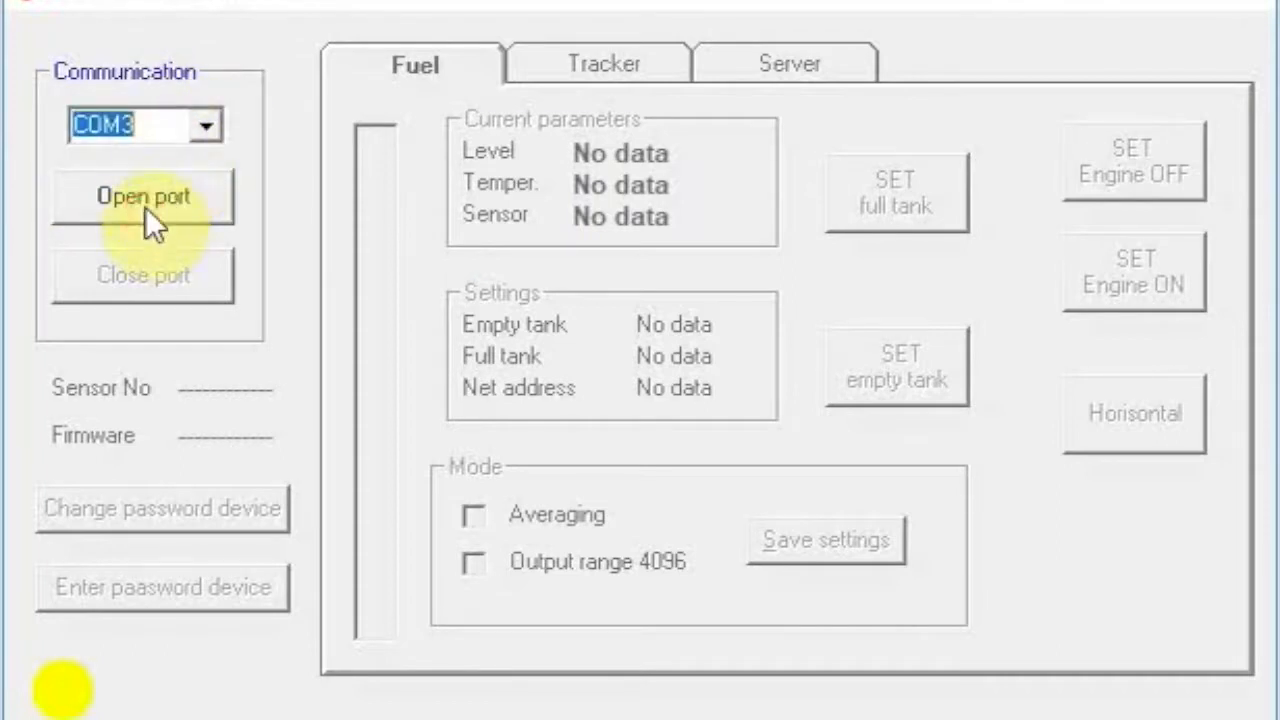
click(142, 196)
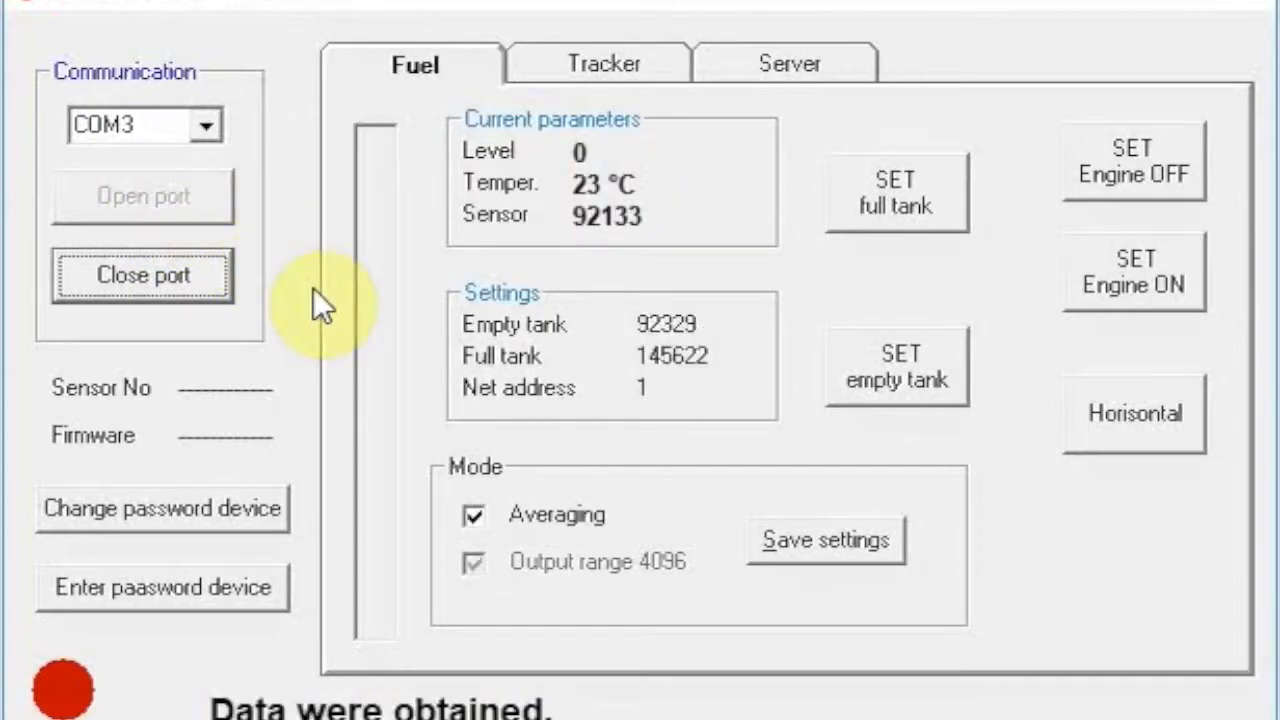
click(600, 62)
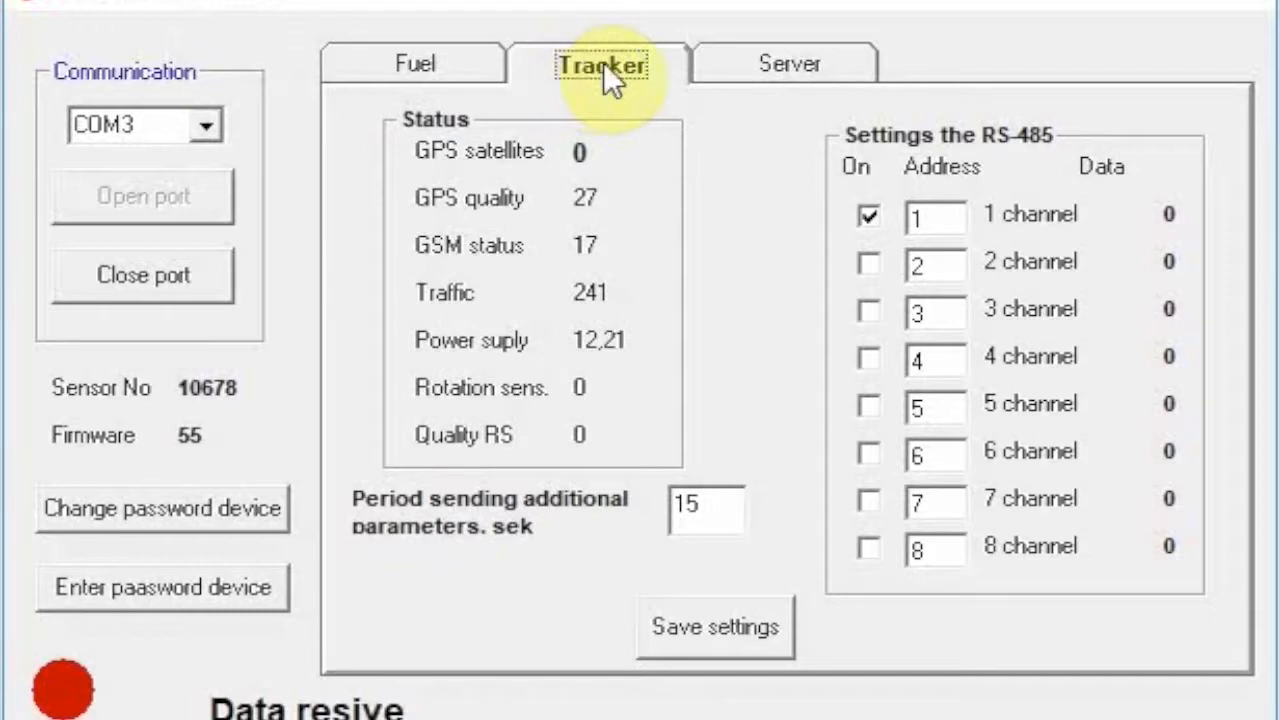
click(788, 62)
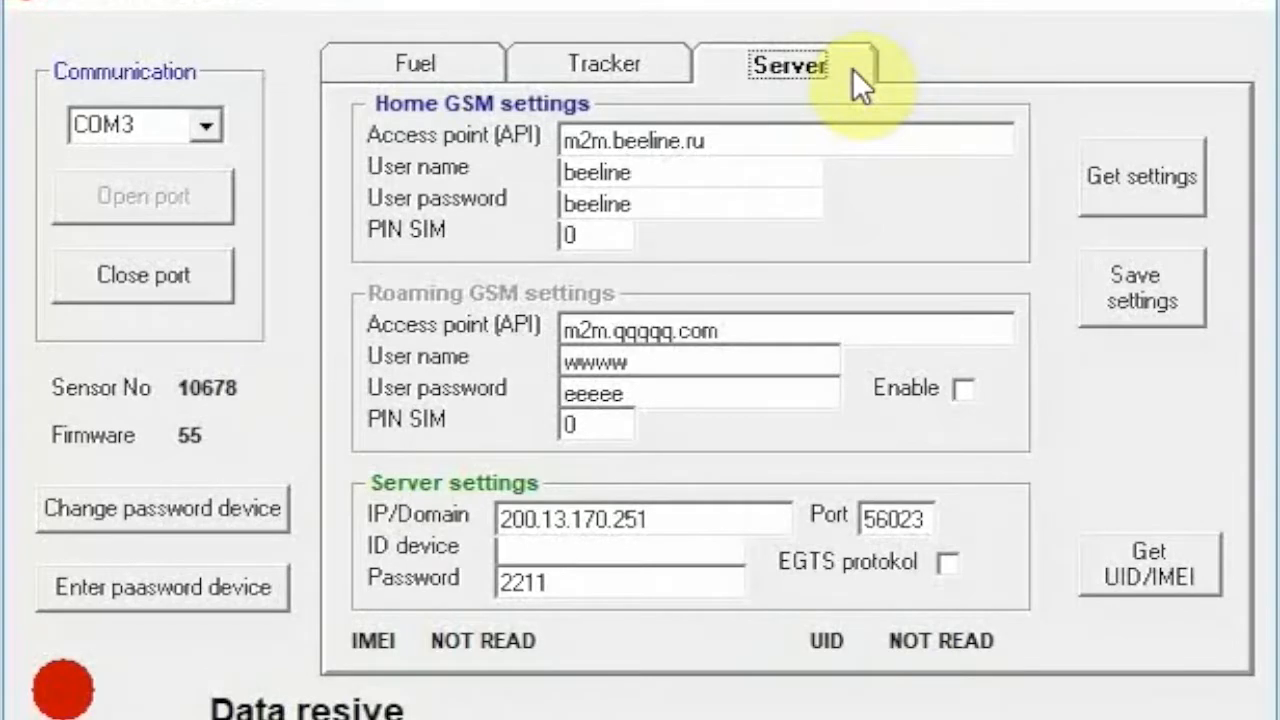
Step: Set the server IP/Domain to 193.193.165.165 and the port to 21035
click(670, 520)
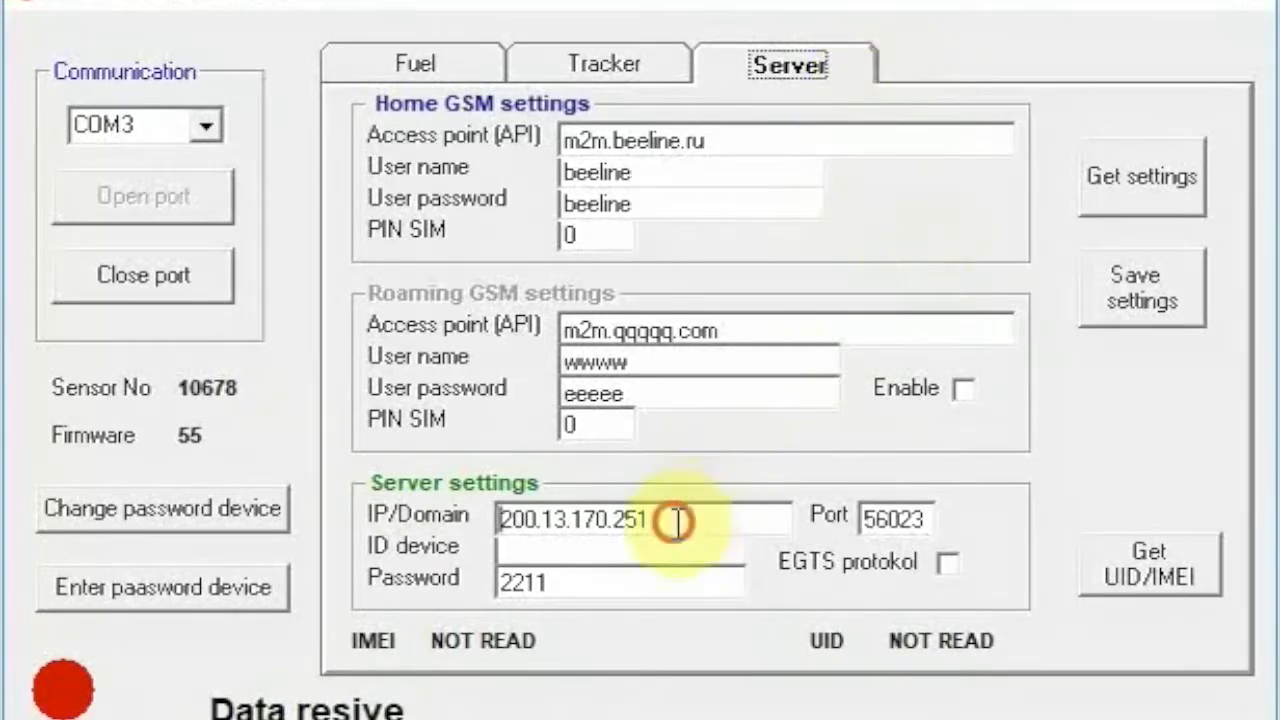
text(19)
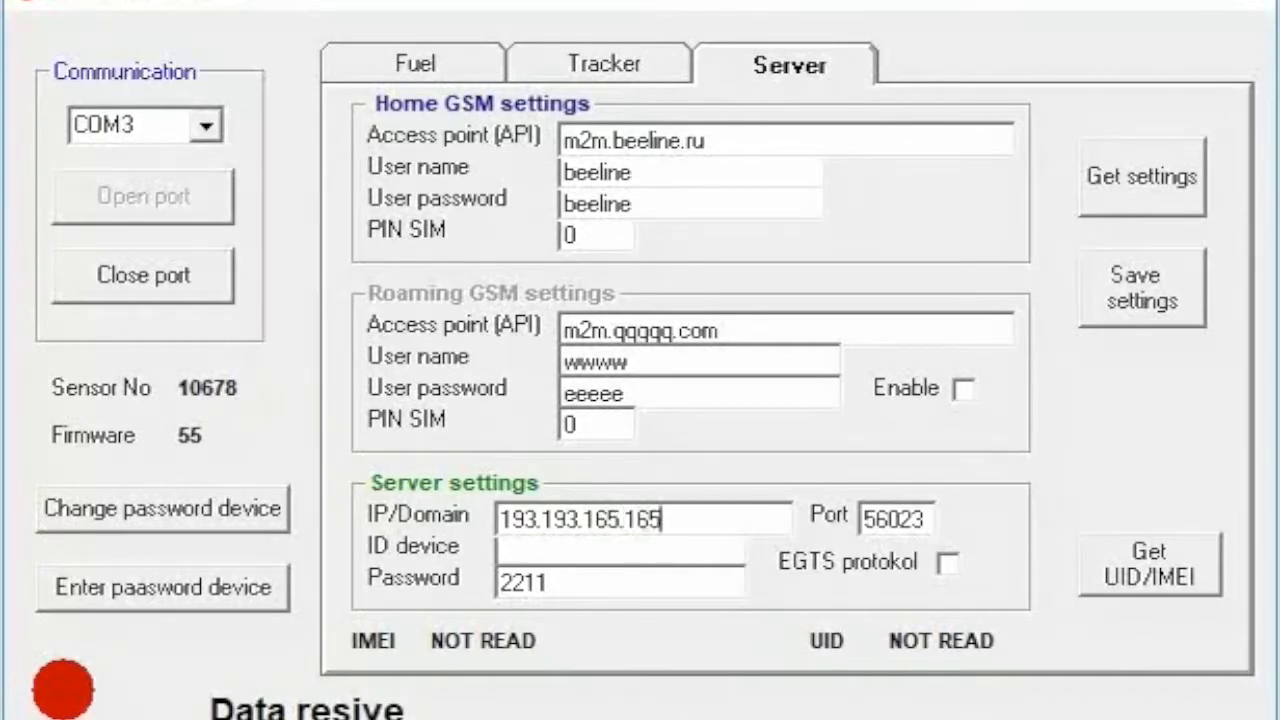
text(.)
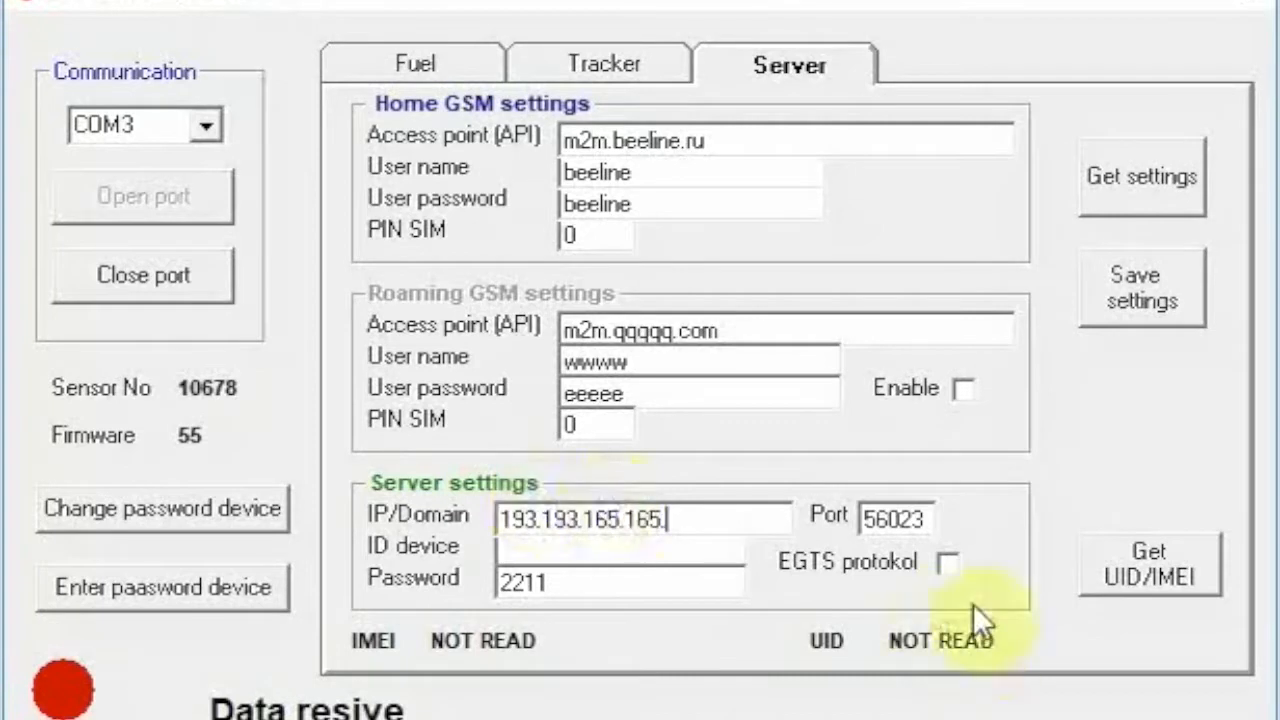
triple_click(892, 518)
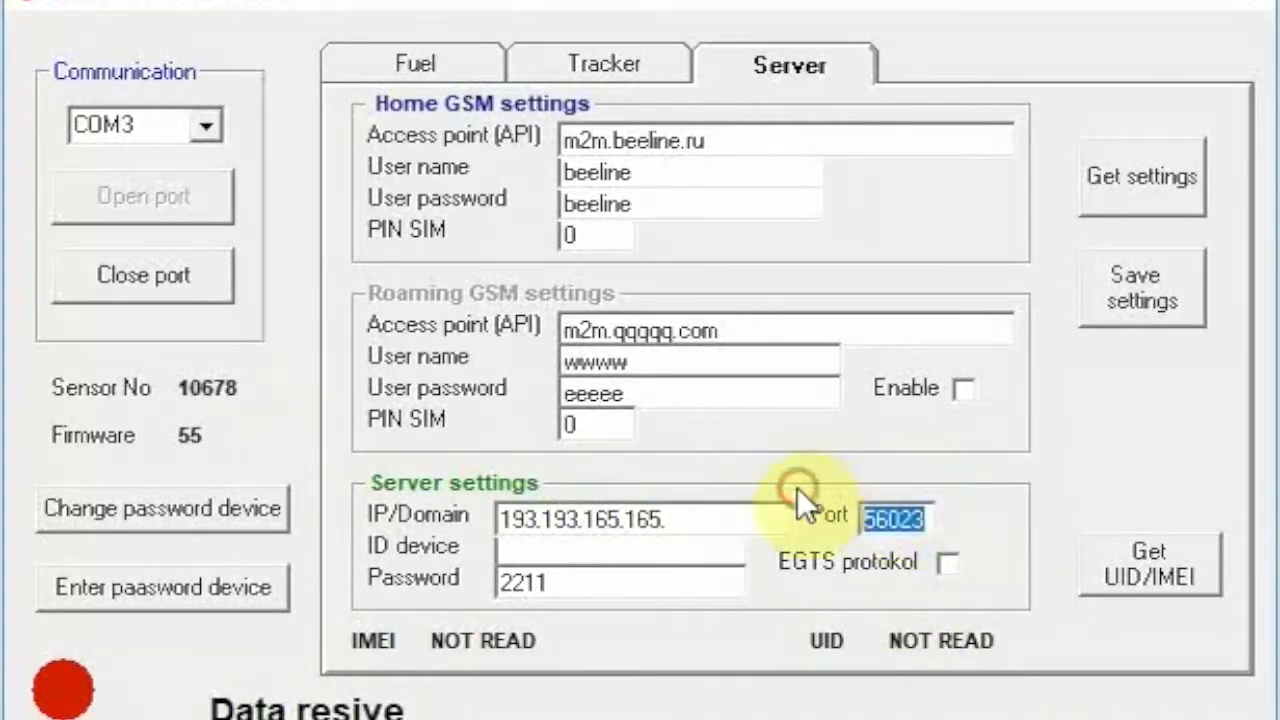
text(11035)
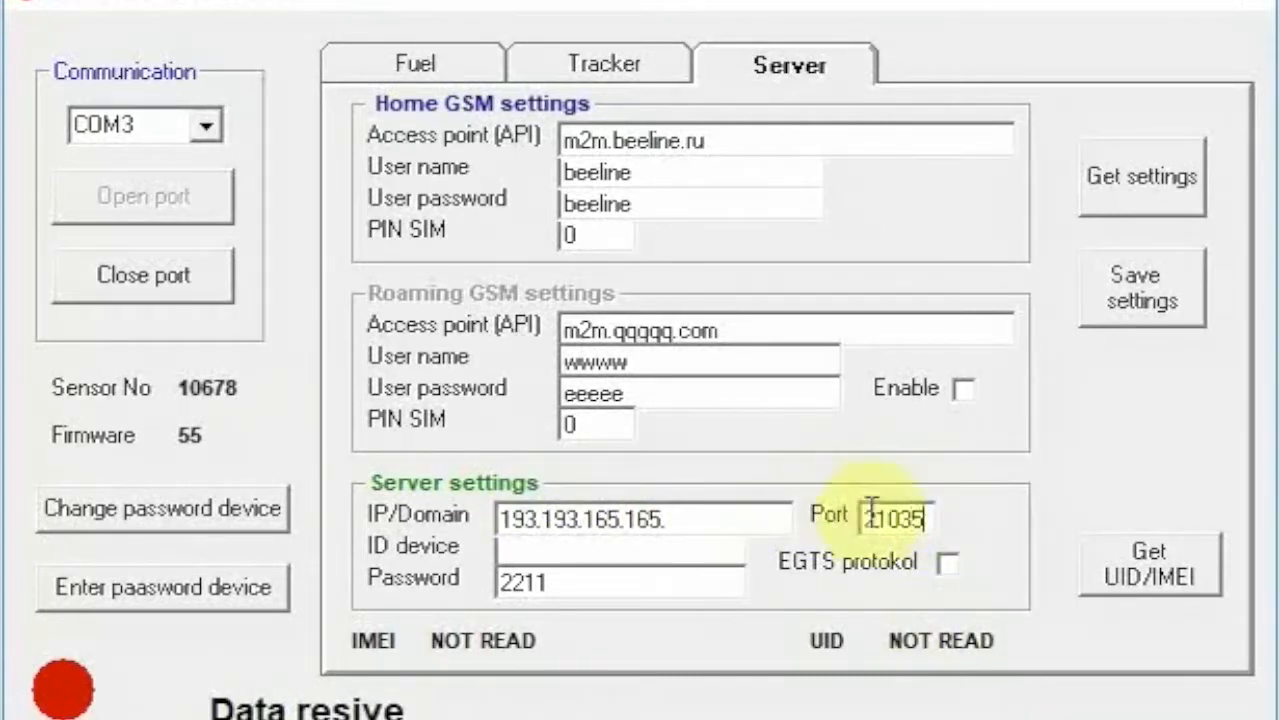
Step: Save the server settings to the sensor and read its IMEI and UID
click(1140, 288)
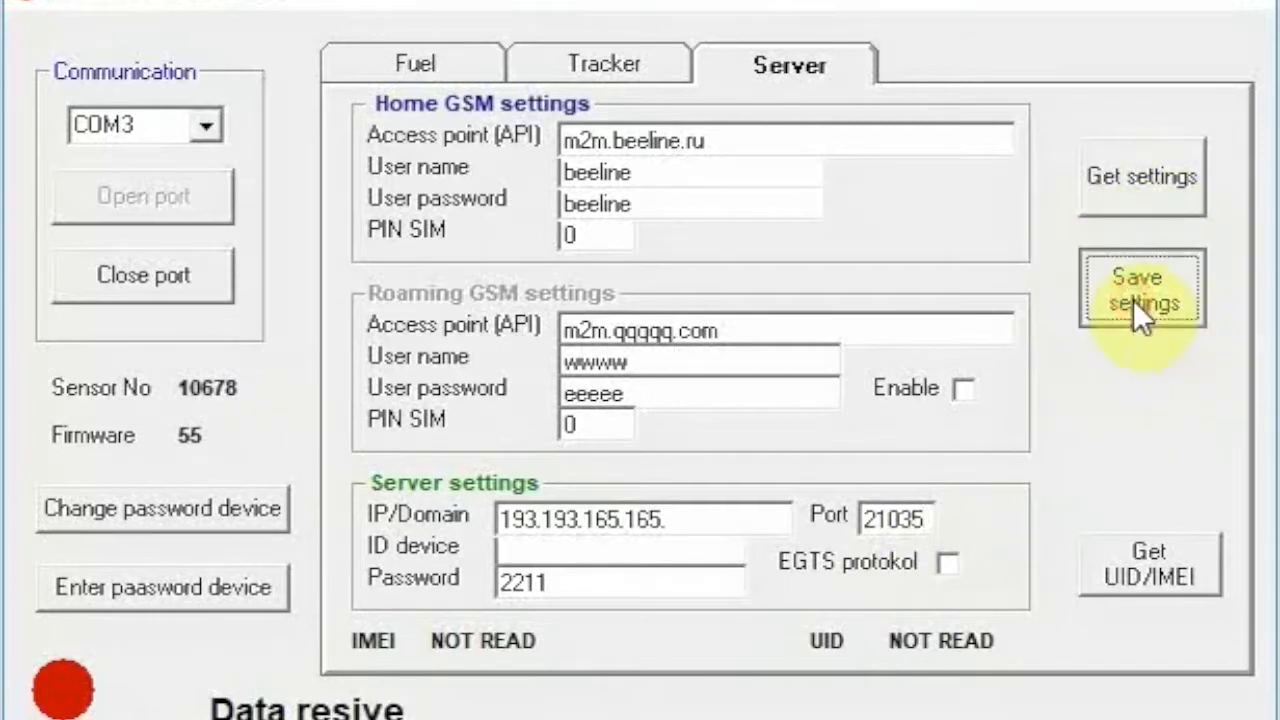
click(1140, 290)
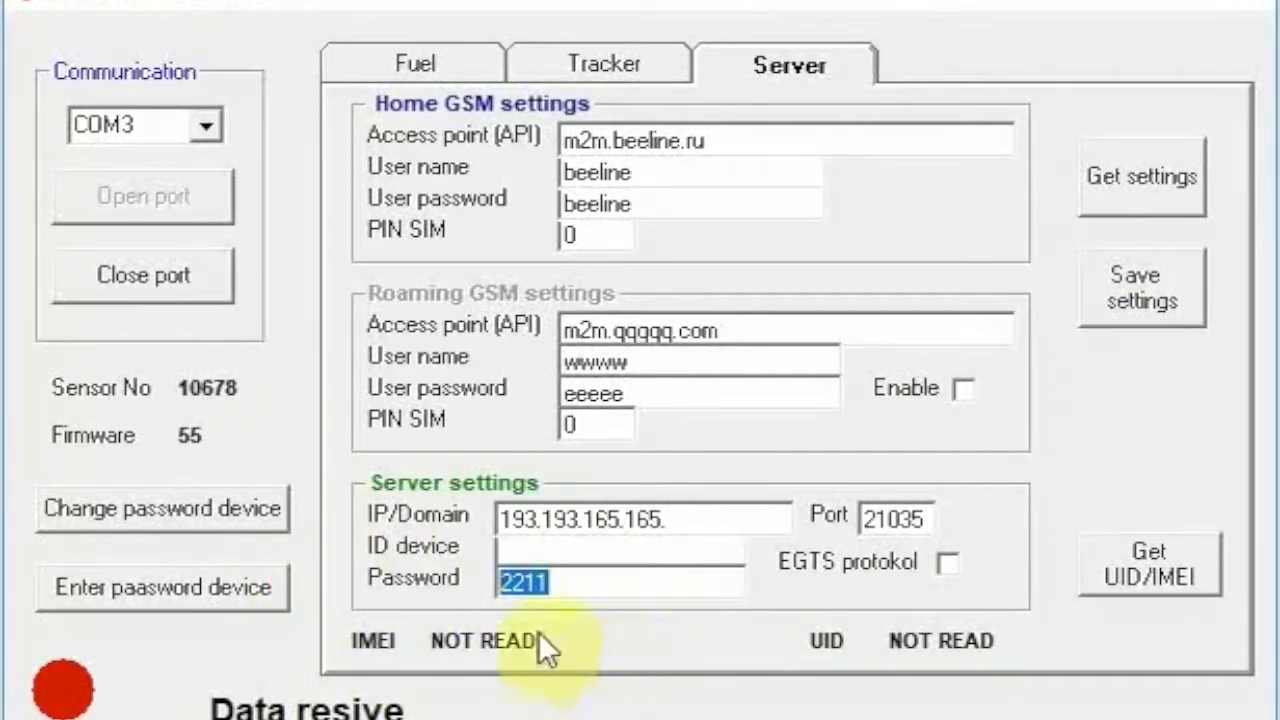
click(1150, 564)
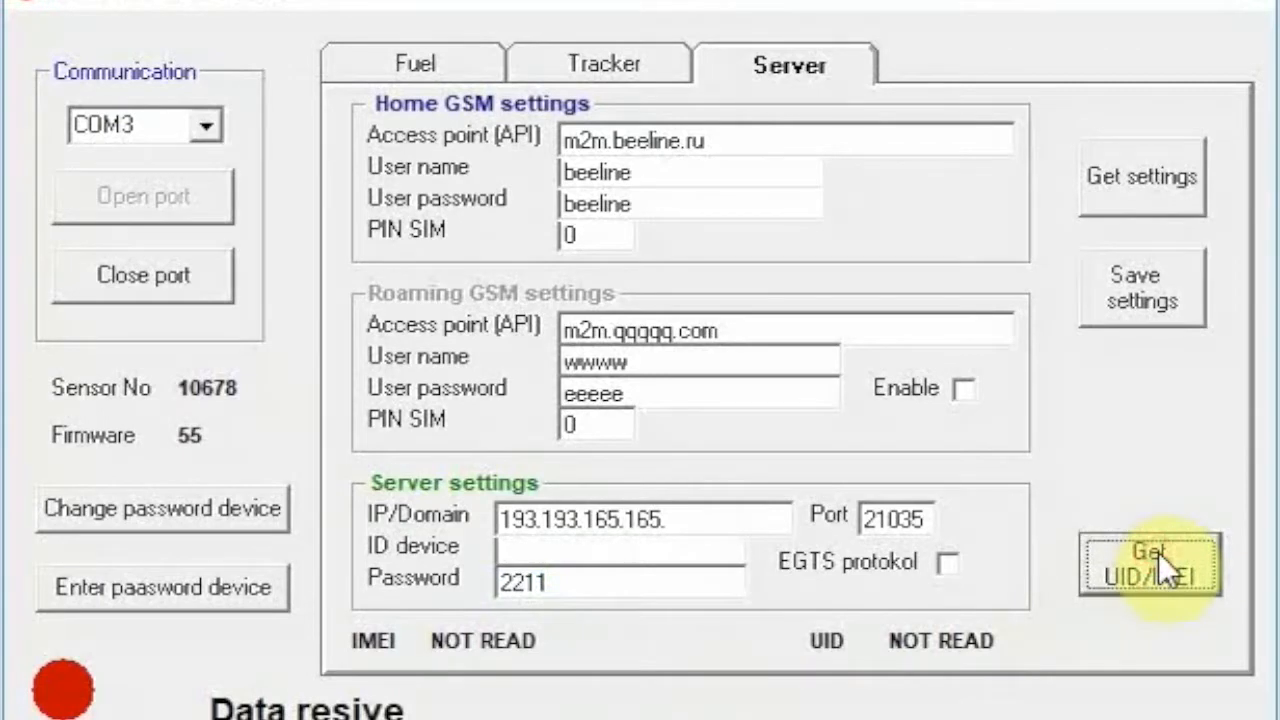
click(1148, 564)
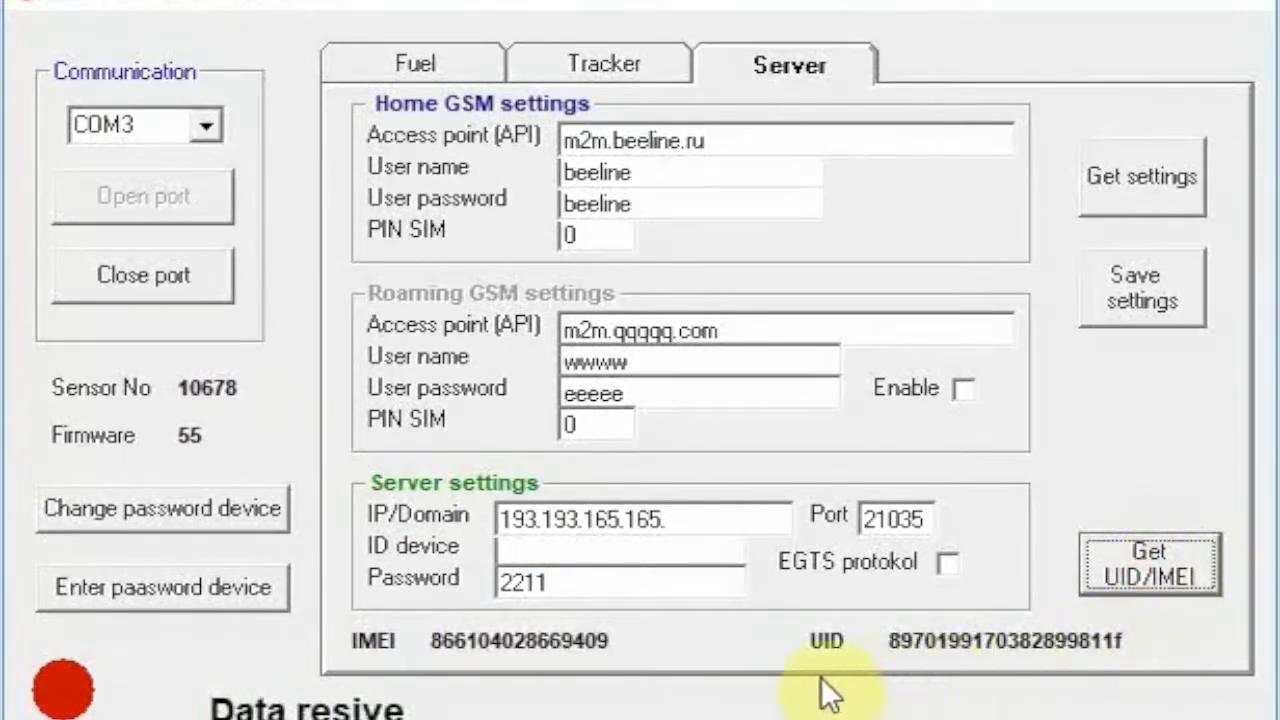
mouse_move(358, 676)
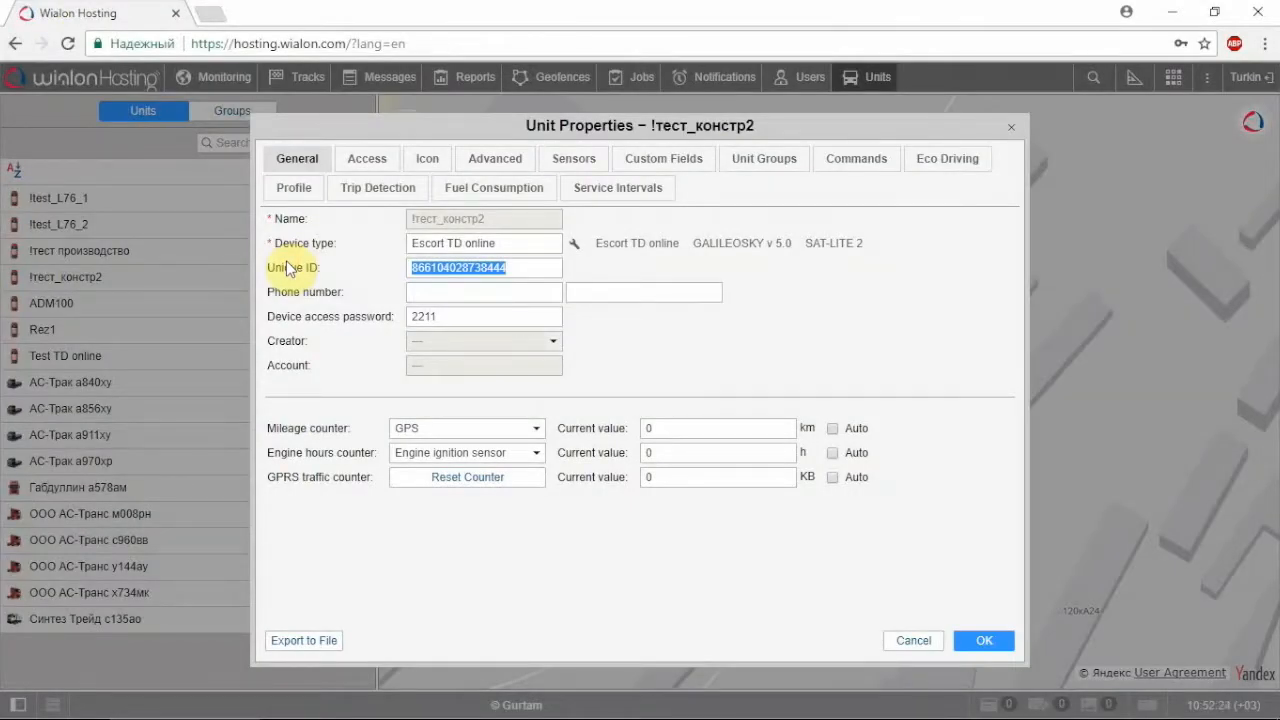
Step: Re-enter the unit's Unique ID as the sensor's IMEI (8...661)
text(8)
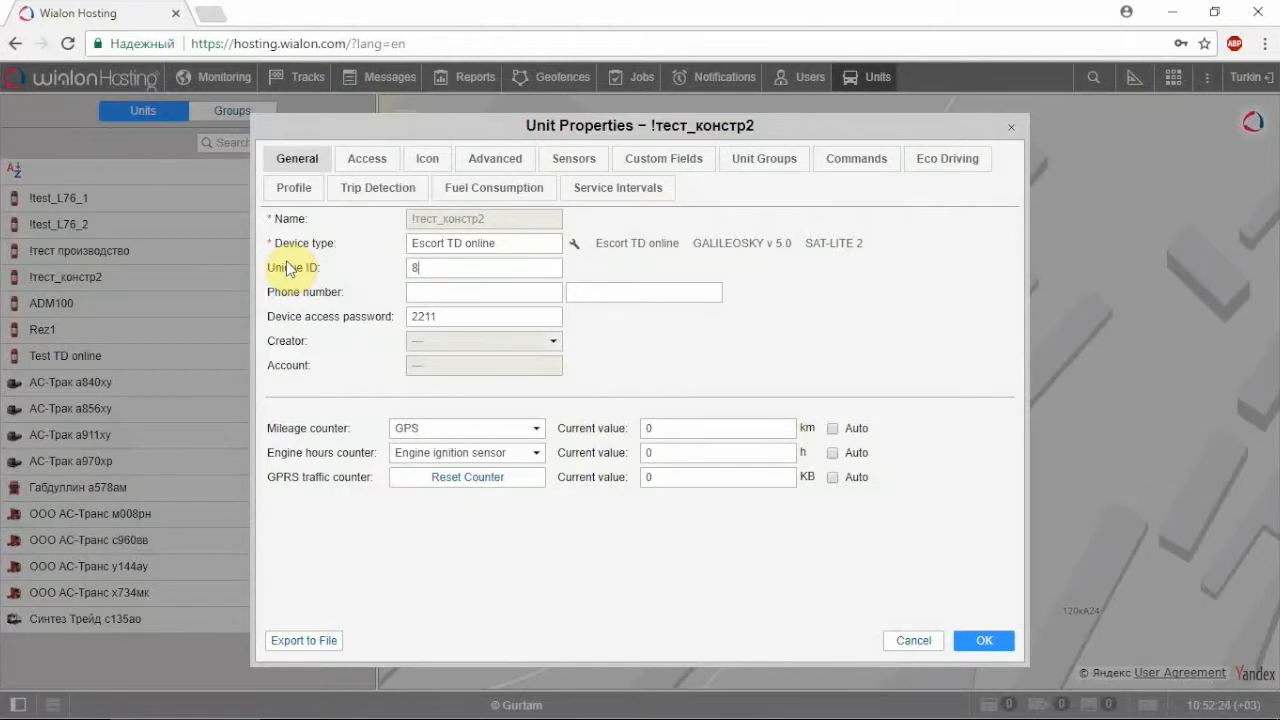
text(661)
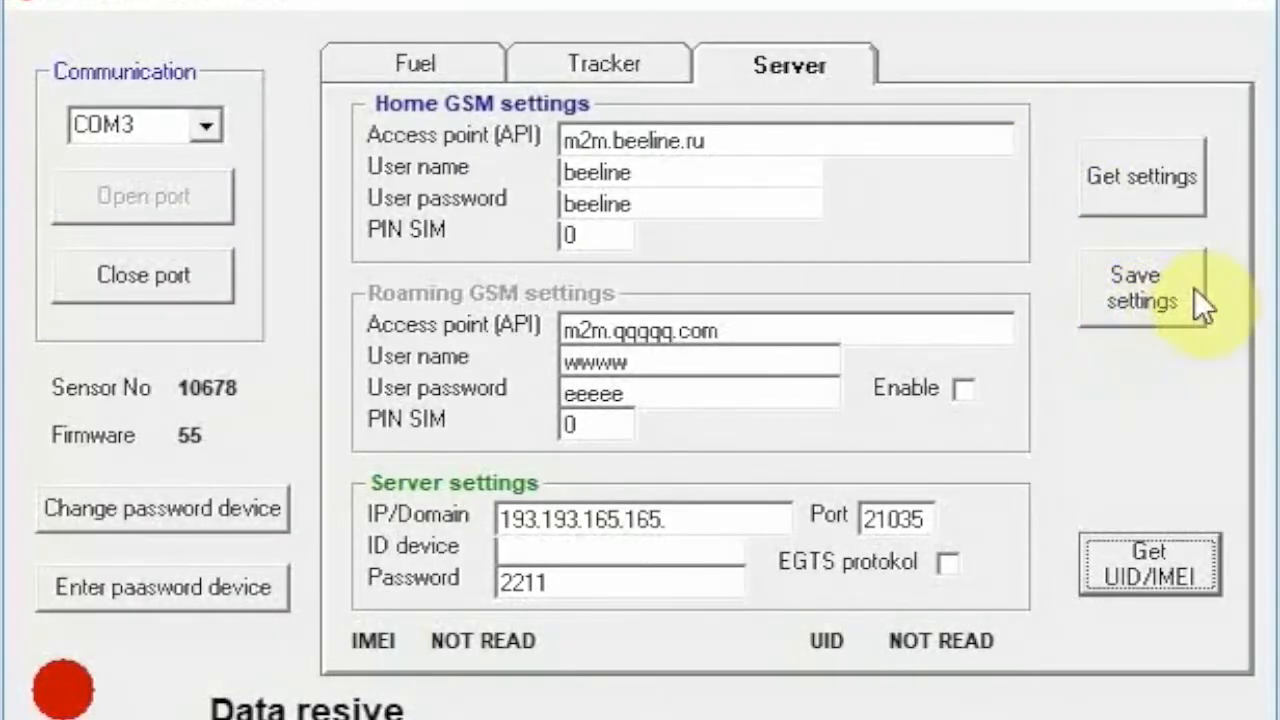
Step: Save the server settings to the sensor and return to the Fuel readings and calibration
click(1140, 288)
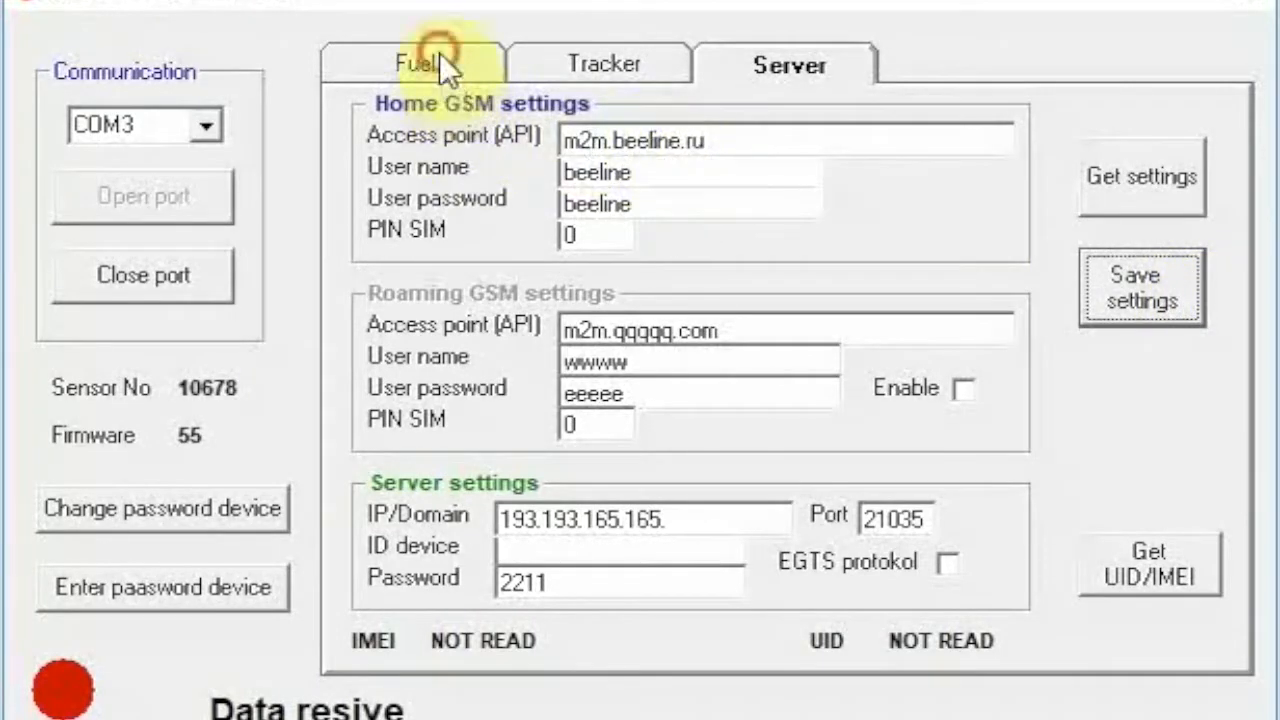
click(416, 62)
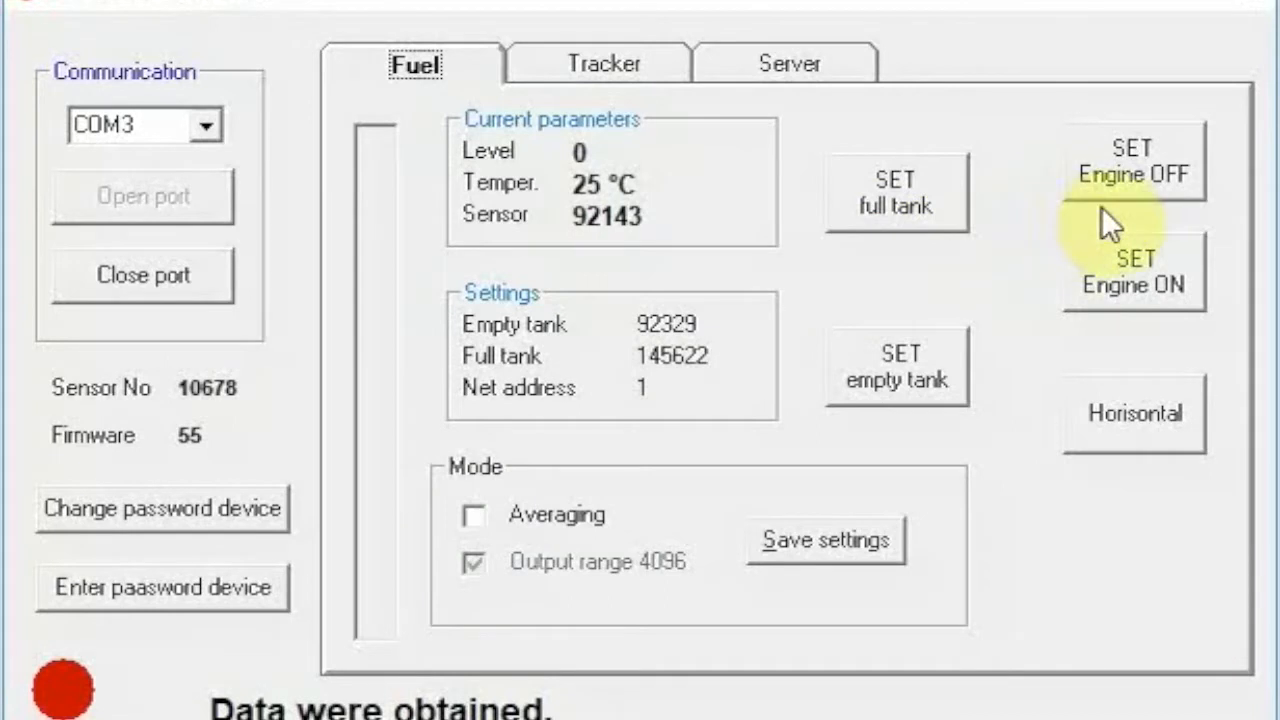
mouse_move(1196, 316)
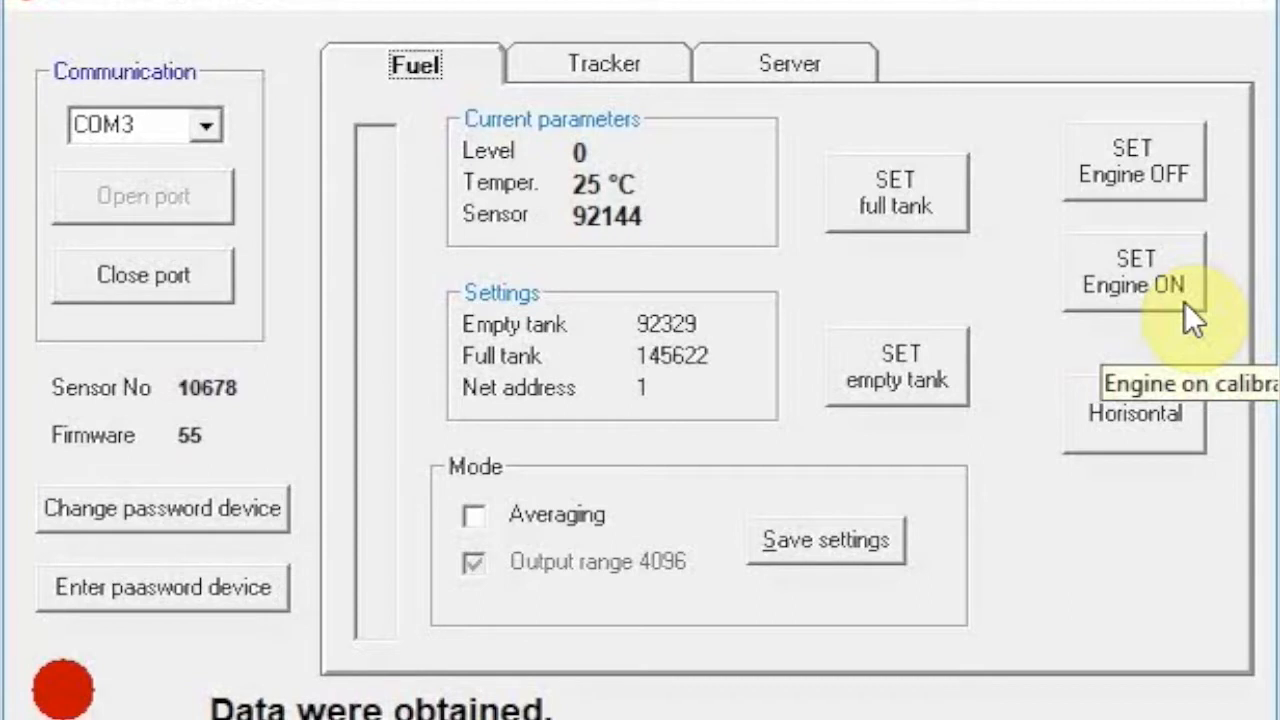
mouse_move(1196, 276)
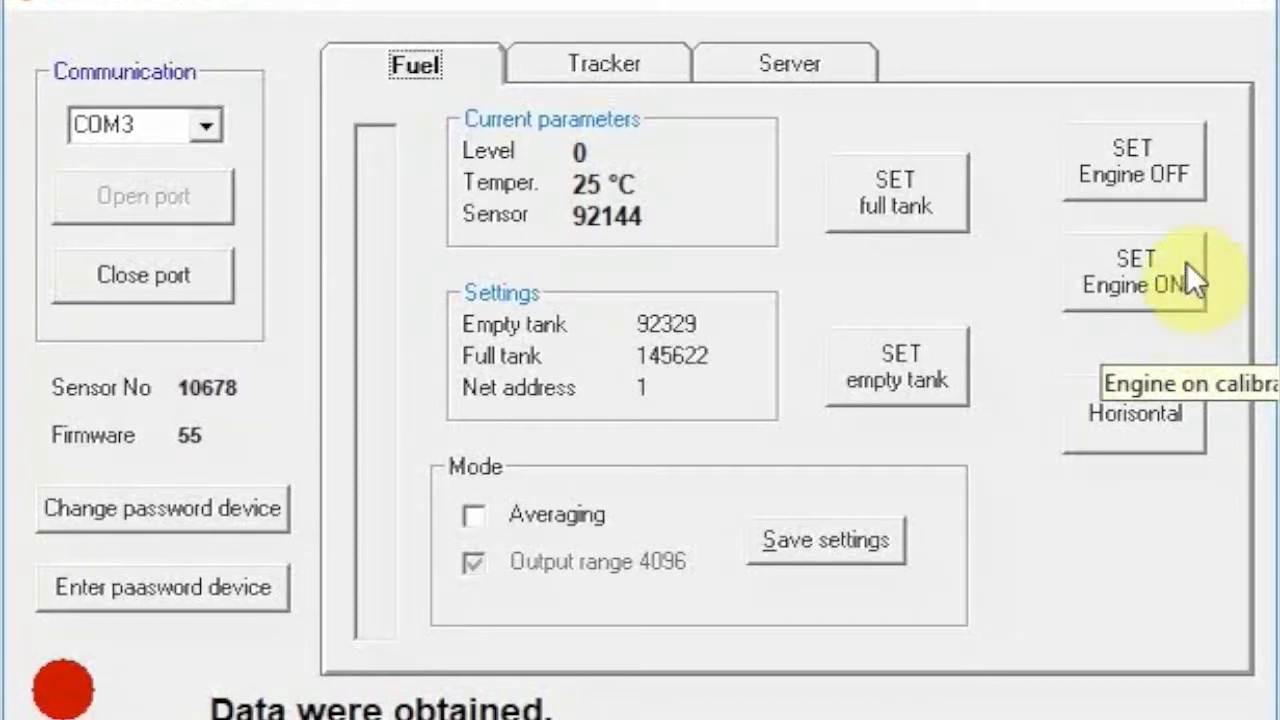
mouse_move(1160, 180)
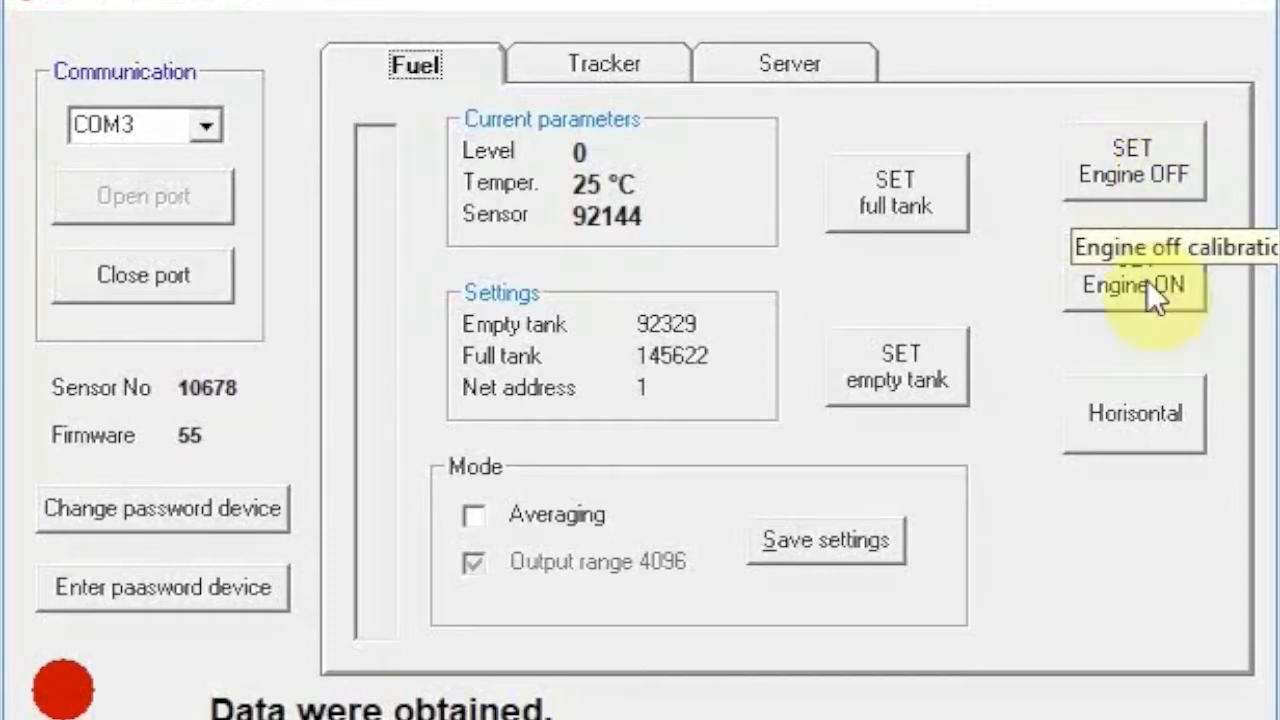
mouse_move(1150, 456)
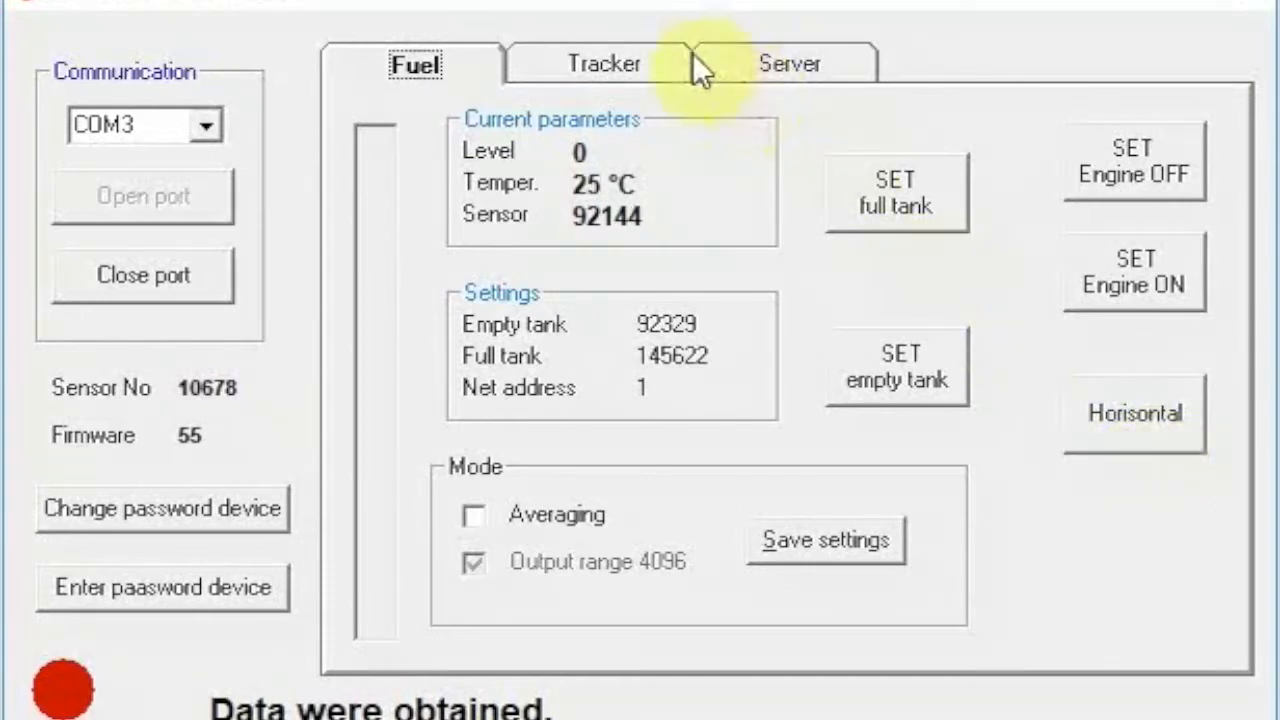
Step: Set the period for sending additional parameters to 30 seconds on the Tracker settings
click(600, 64)
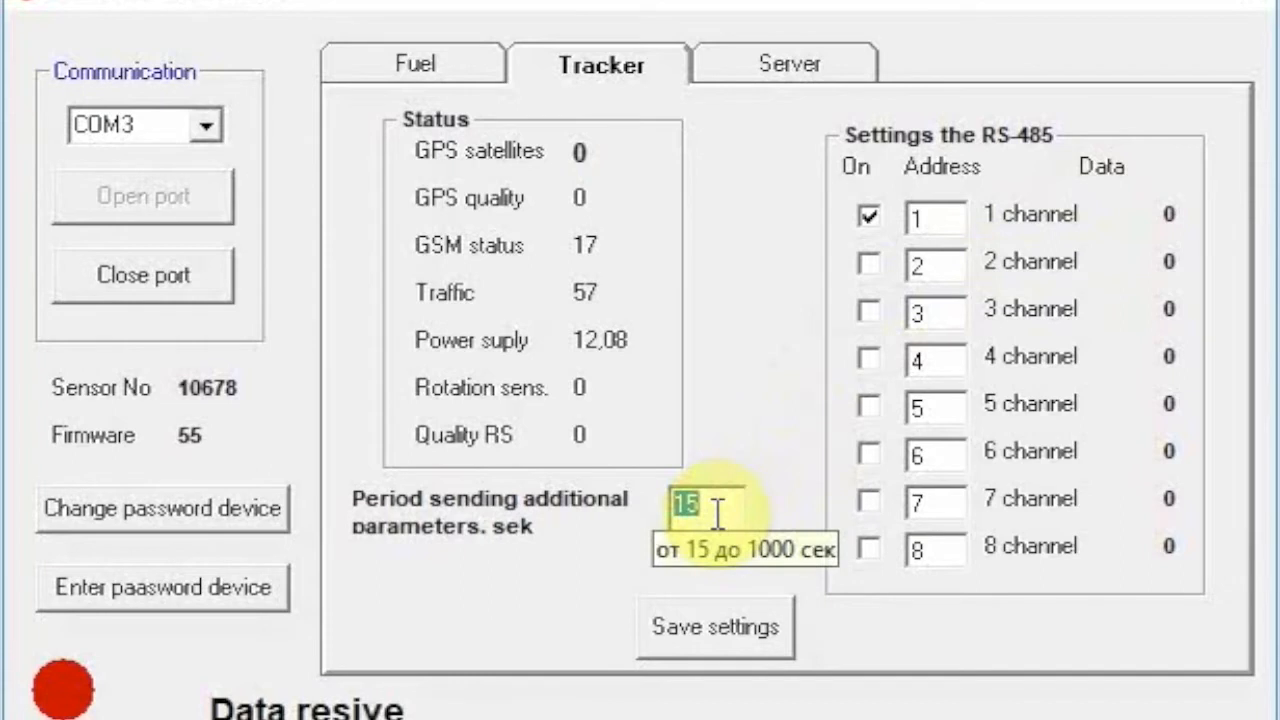
text(3)
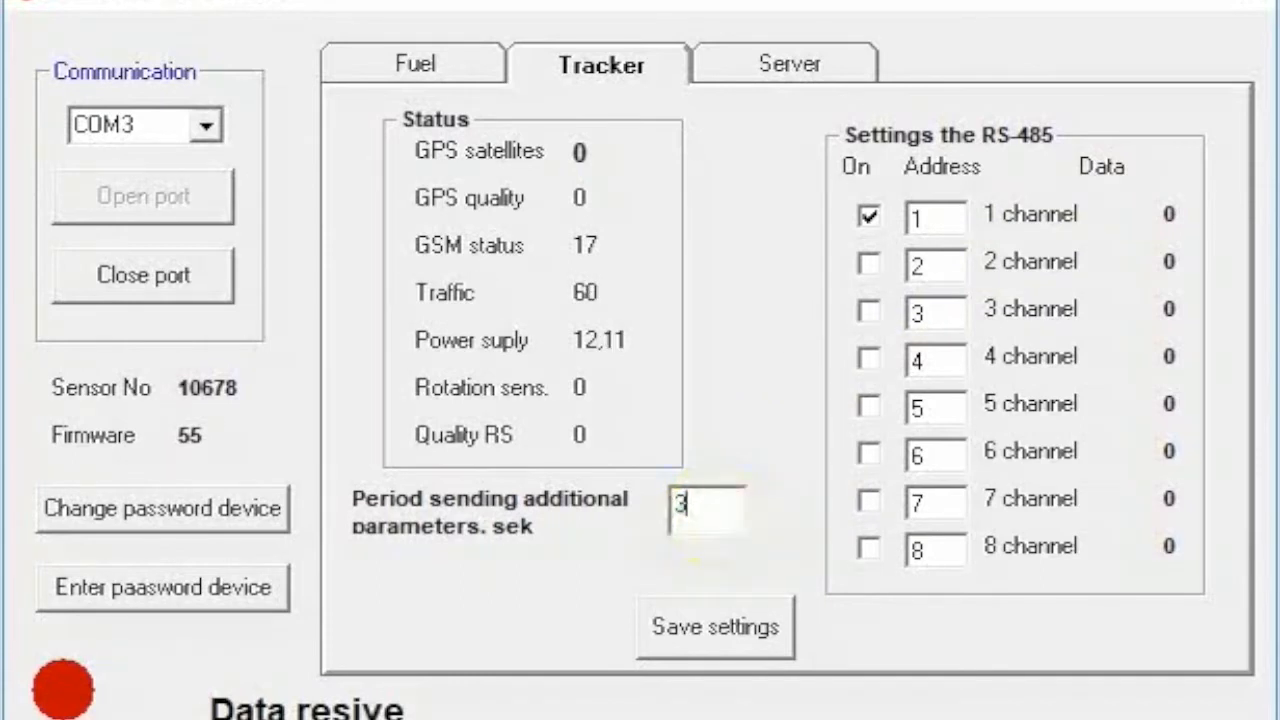
click(714, 628)
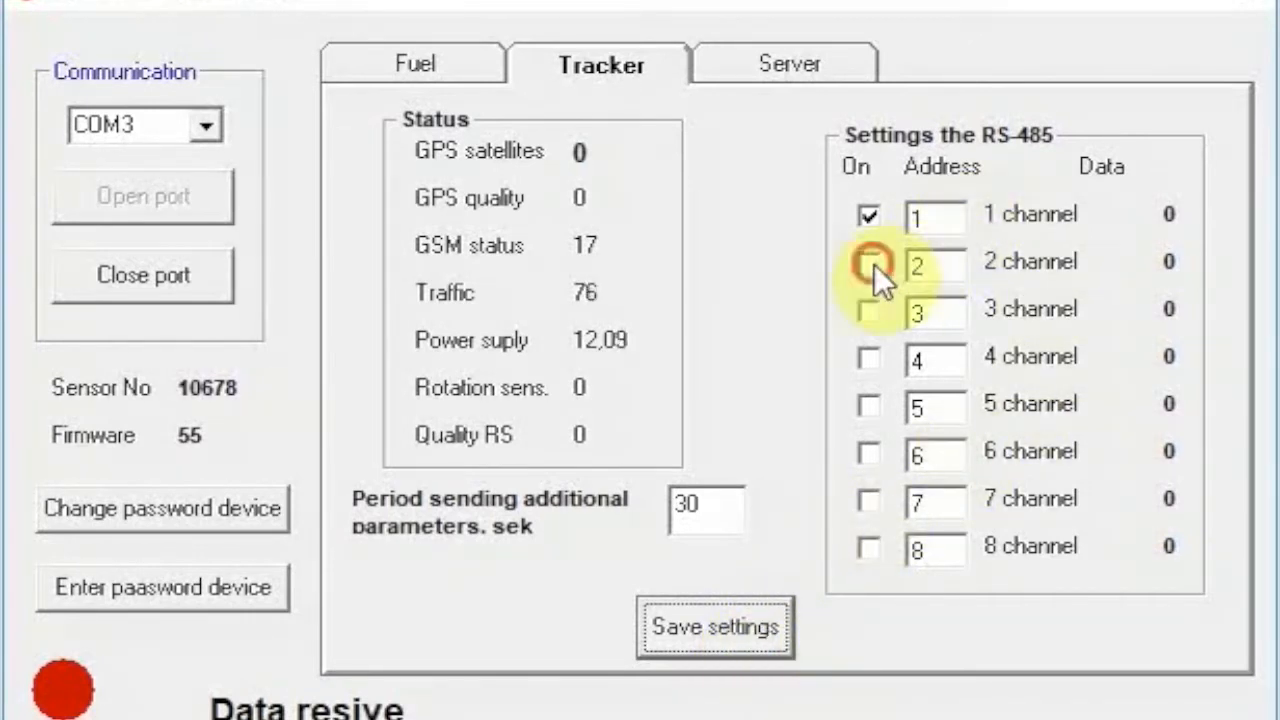
Step: Enable RS-485 channels 2 and 3 and save the settings to the sensor
click(868, 262)
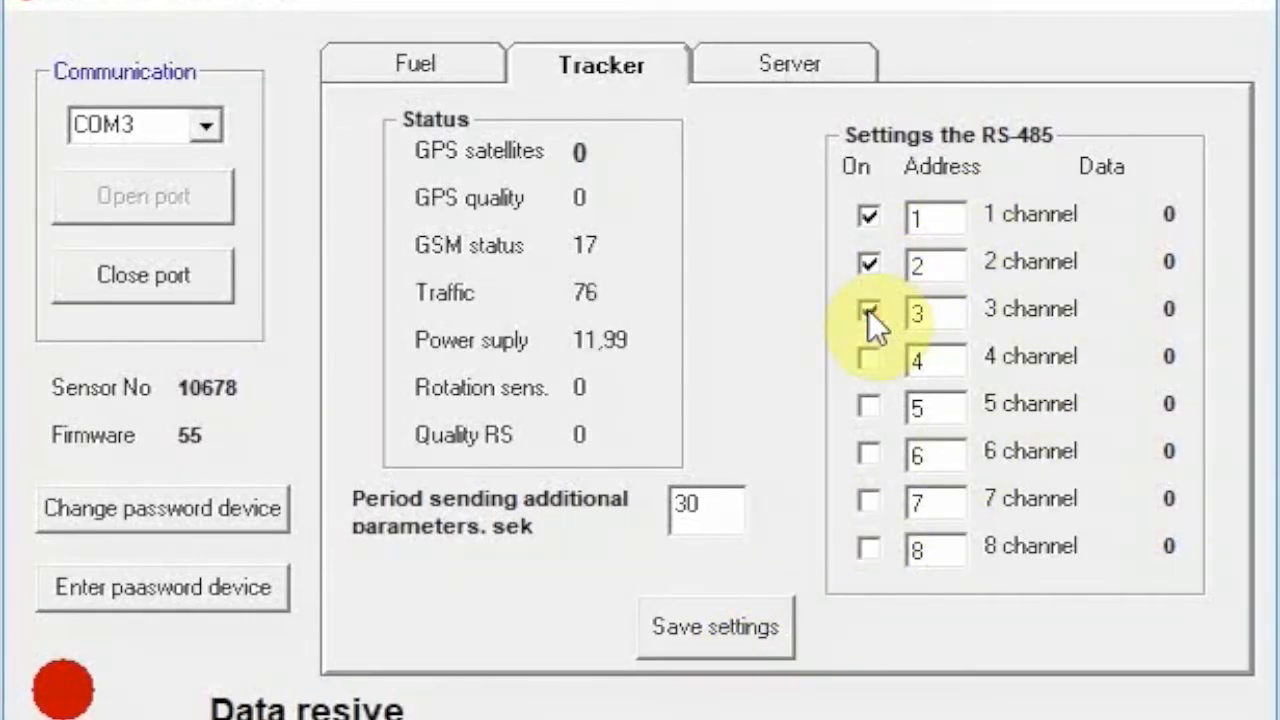
click(868, 310)
text(0)
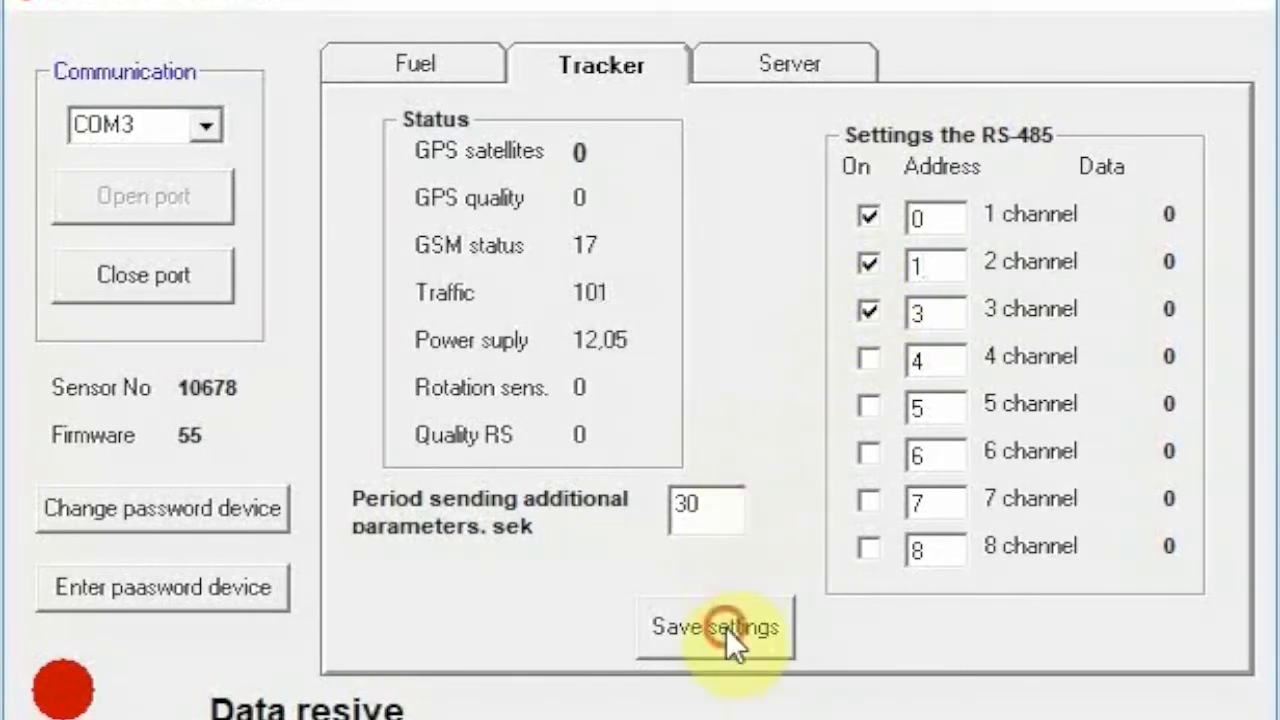
click(716, 628)
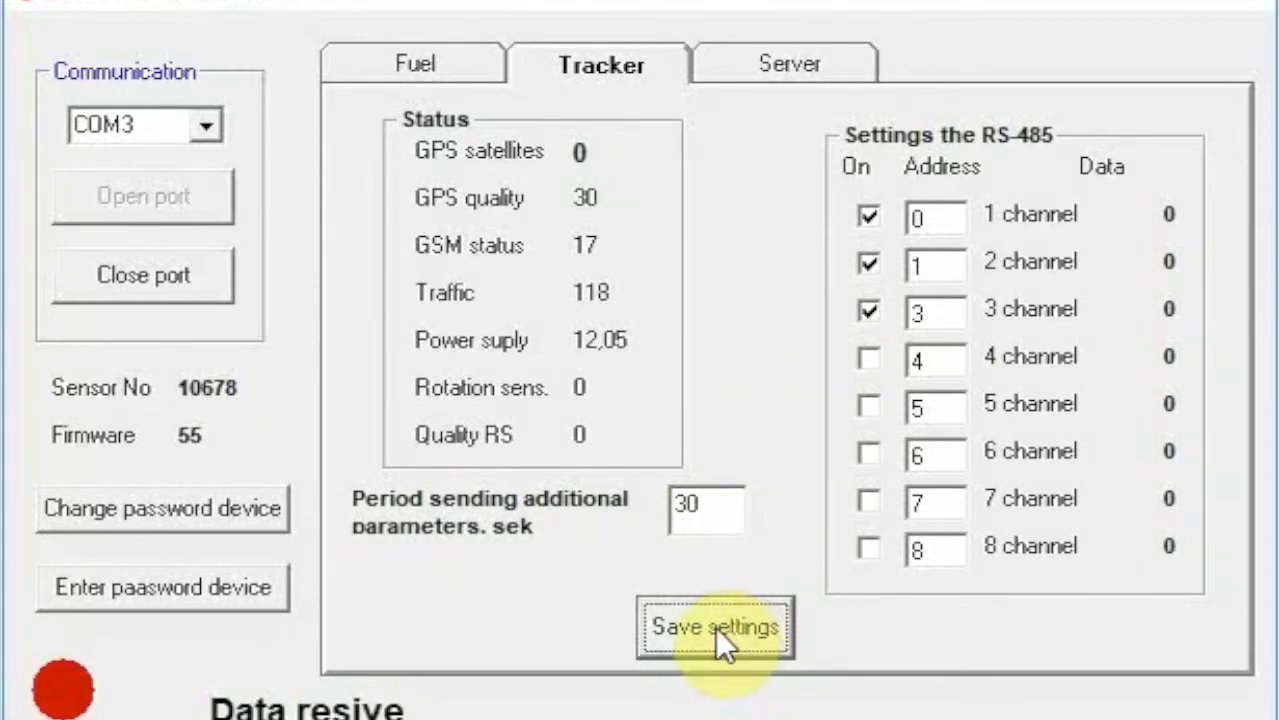